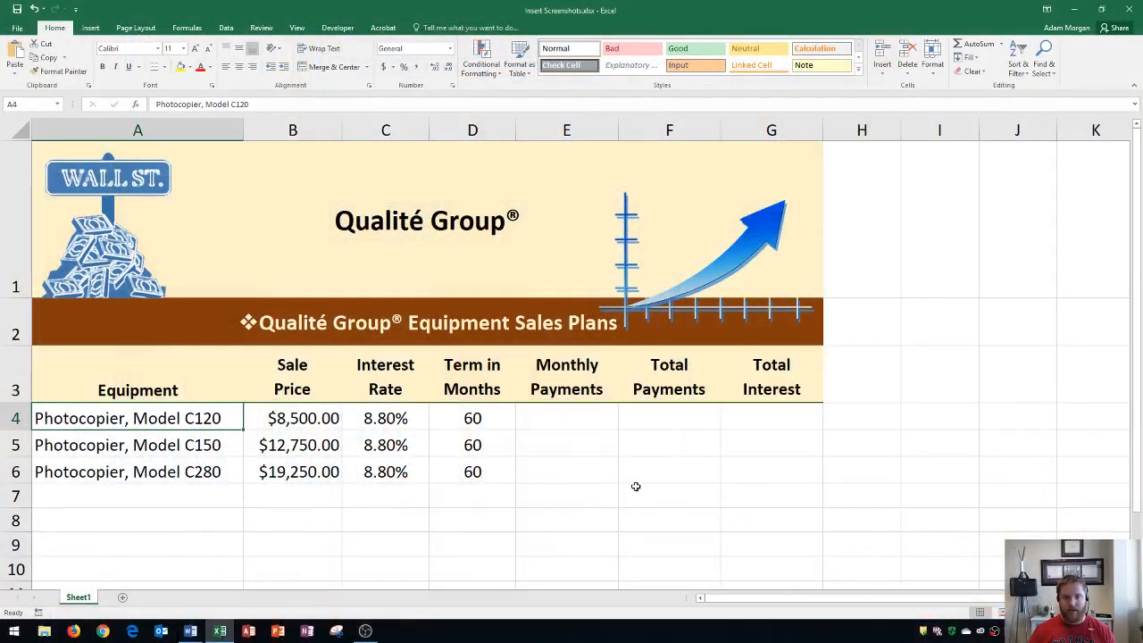
{"action": "mouse_move", "coordinate": [509, 465]}
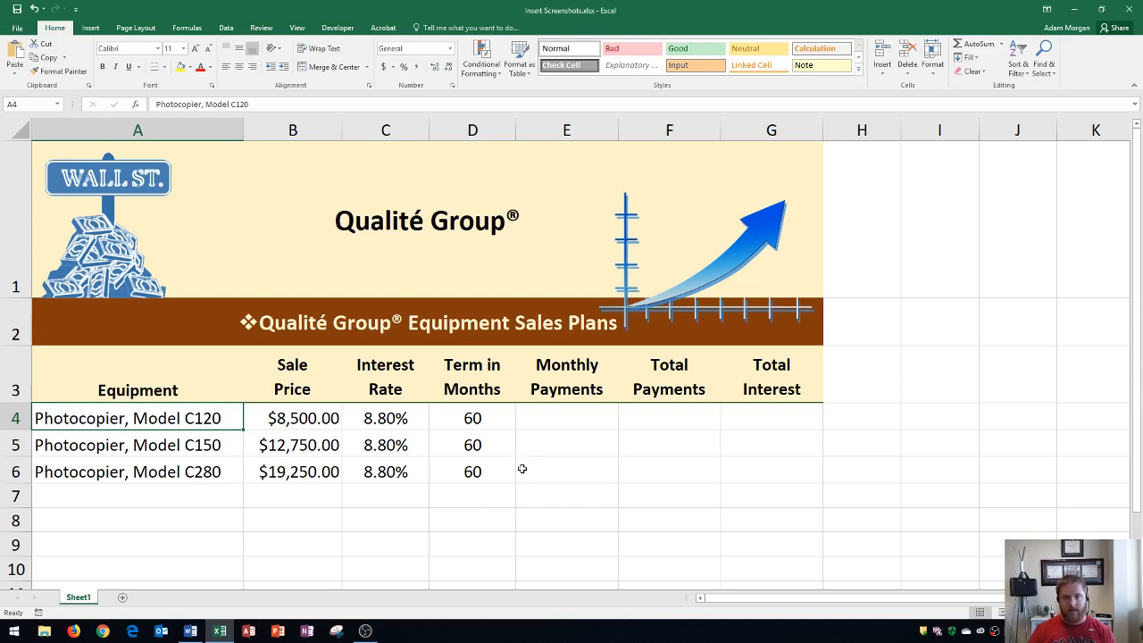
{"action": "mouse_move", "coordinate": [427, 412]}
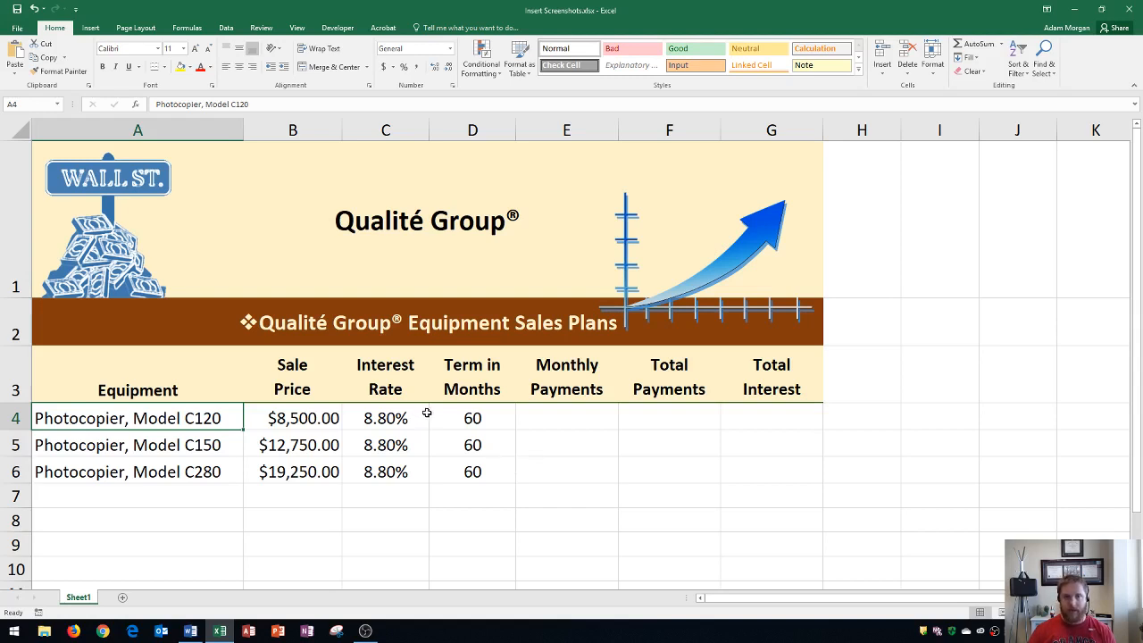
{"action": "mouse_move", "coordinate": [446, 410]}
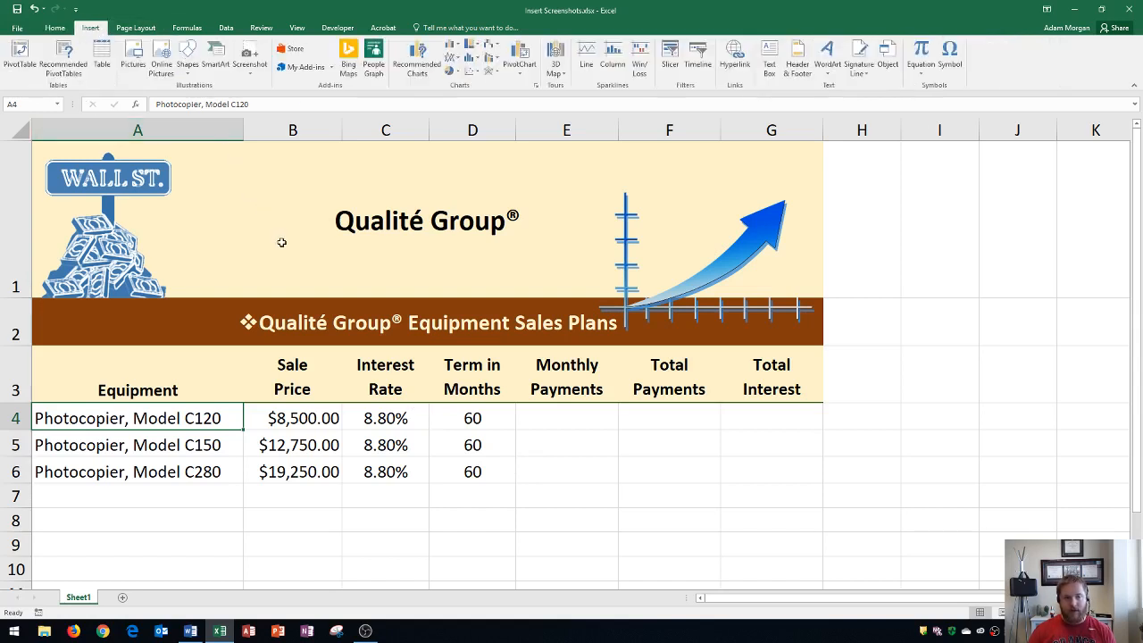
{"action": "mouse_move", "coordinate": [196, 607]}
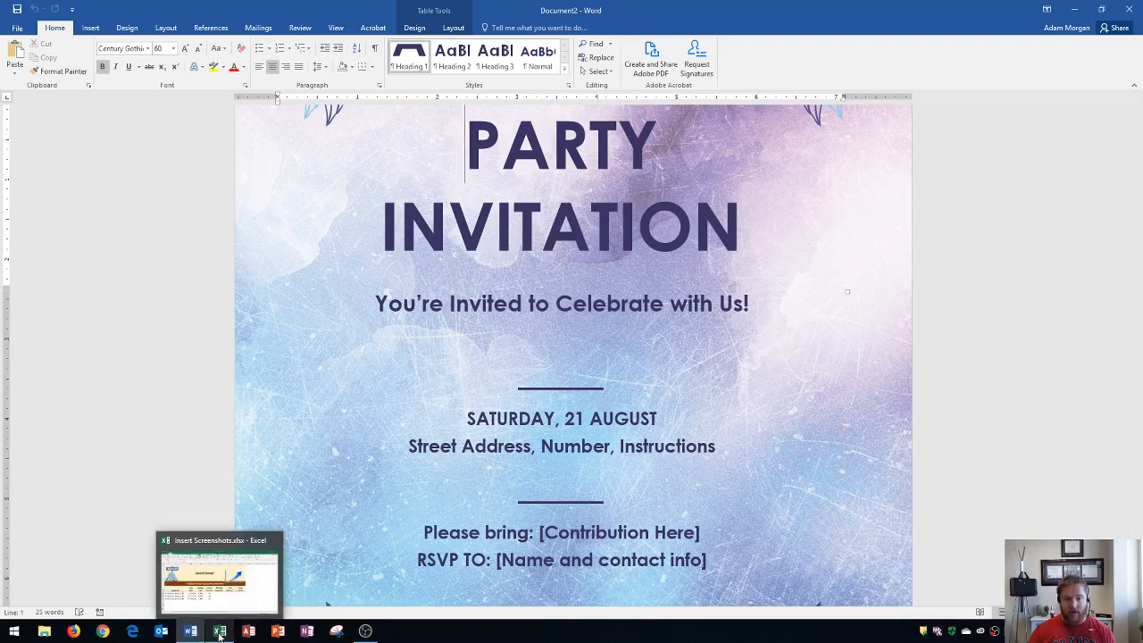
- Return from the Word invitation to the Excel sales-plan workbook via the taskbar
{"action": "left_click", "coordinate": [218, 632]}
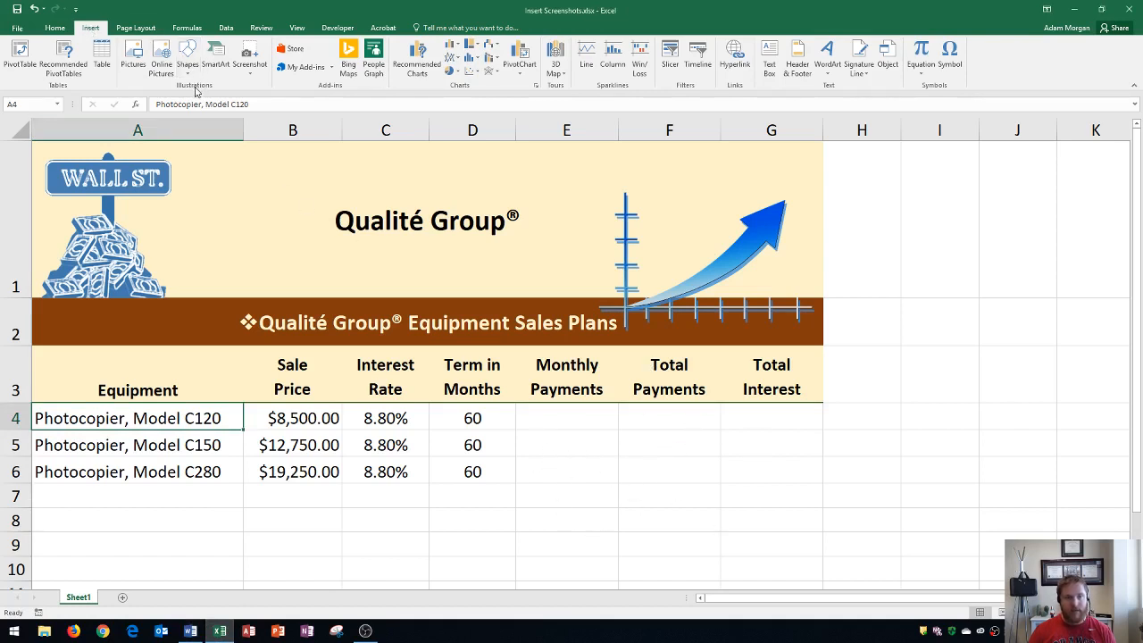
{"action": "mouse_move", "coordinate": [250, 53]}
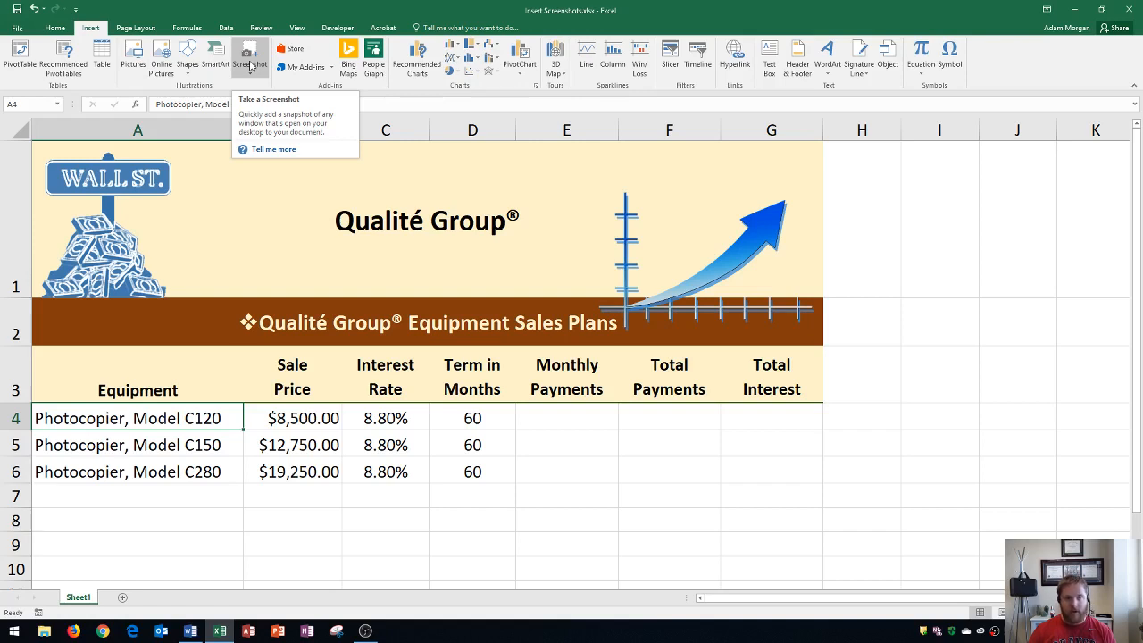
- Insert a screen clipping of the invitation from its greeting line down to the contact info
{"action": "left_click", "coordinate": [250, 53]}
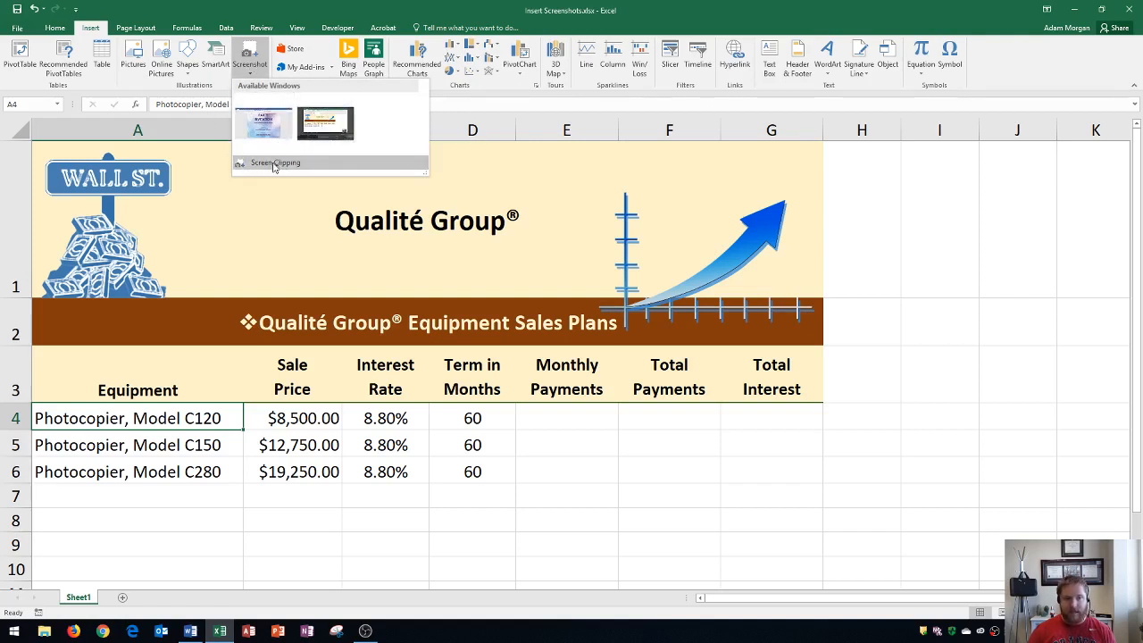
{"action": "mouse_move", "coordinate": [275, 163]}
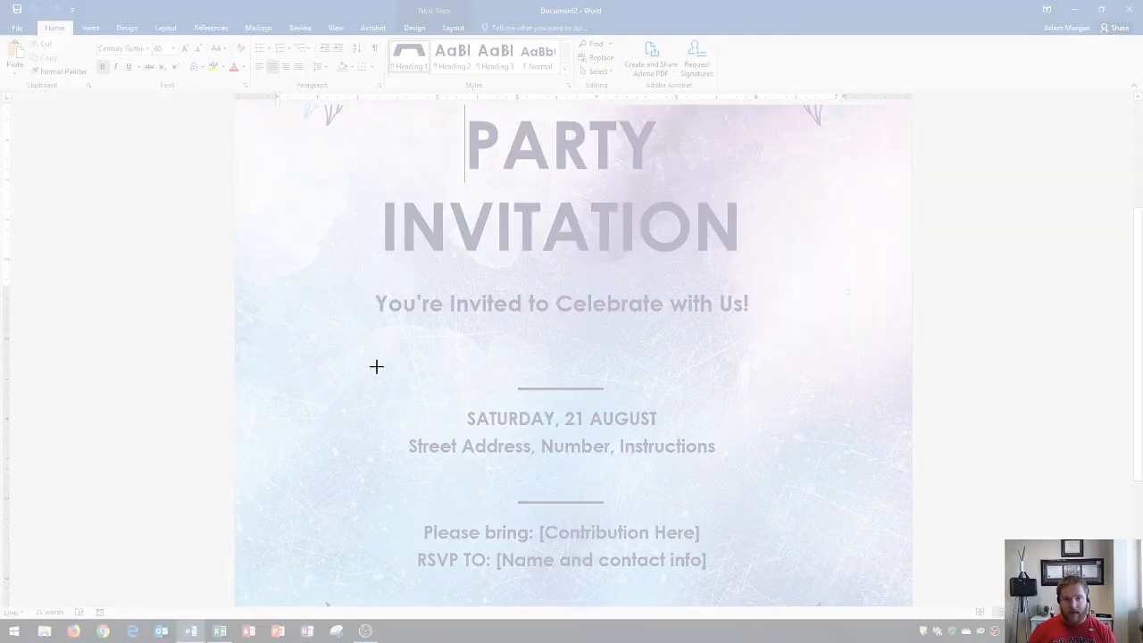
{"action": "left_click_drag", "start_coordinate": [375, 365], "coordinate": [725, 564]}
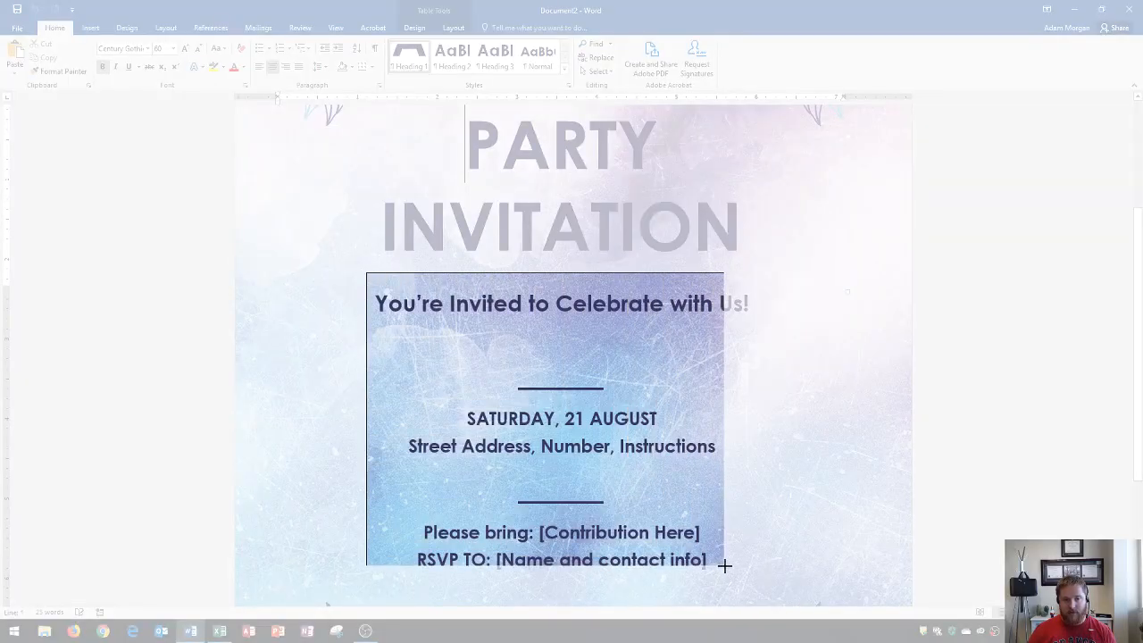
{"action": "left_click_drag", "start_coordinate": [725, 564], "coordinate": [765, 591]}
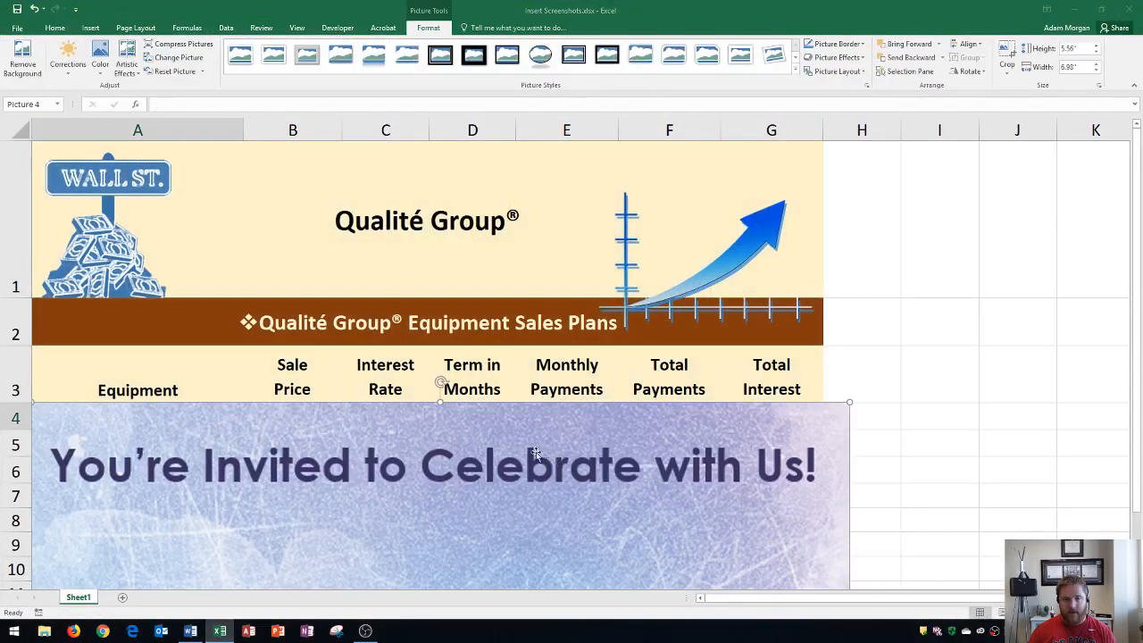
- Shrink the invitation clipping and position it beside the photocopier rows 4–6 in columns E–G
{"action": "scroll", "scroll_direction": "down", "scroll_amount": 3}
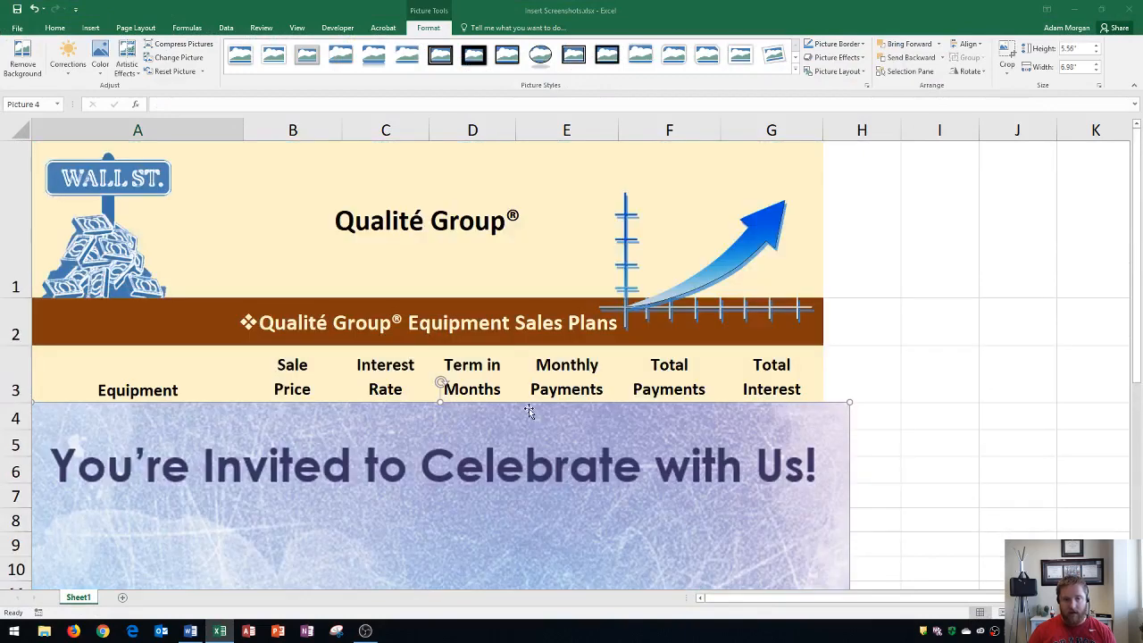
{"action": "mouse_move", "coordinate": [511, 499]}
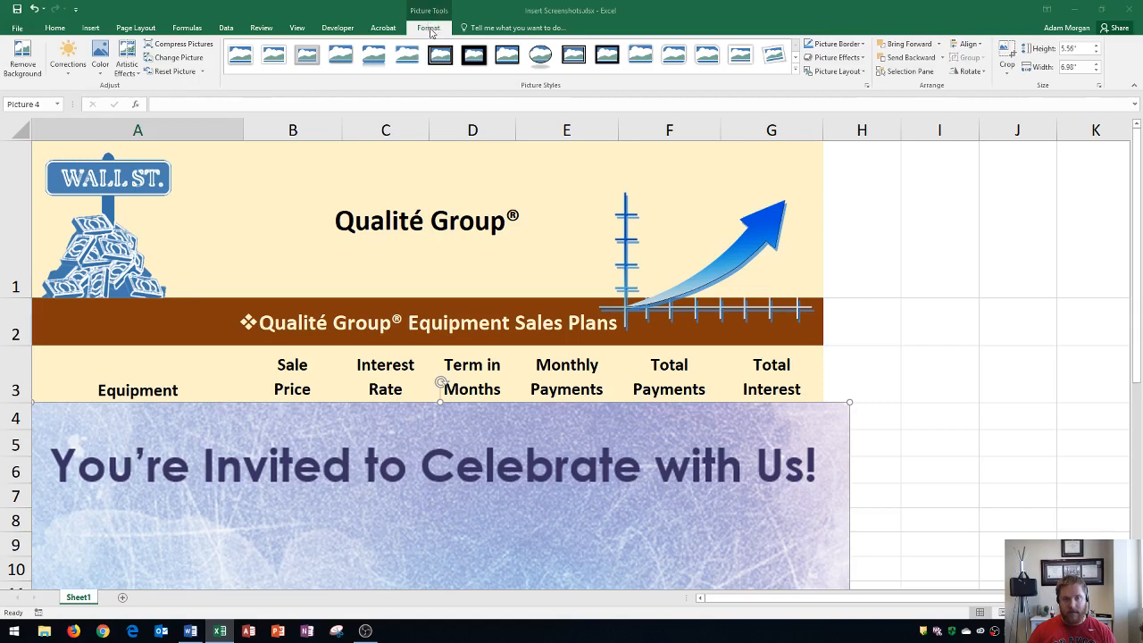
{"action": "mouse_move", "coordinate": [814, 248]}
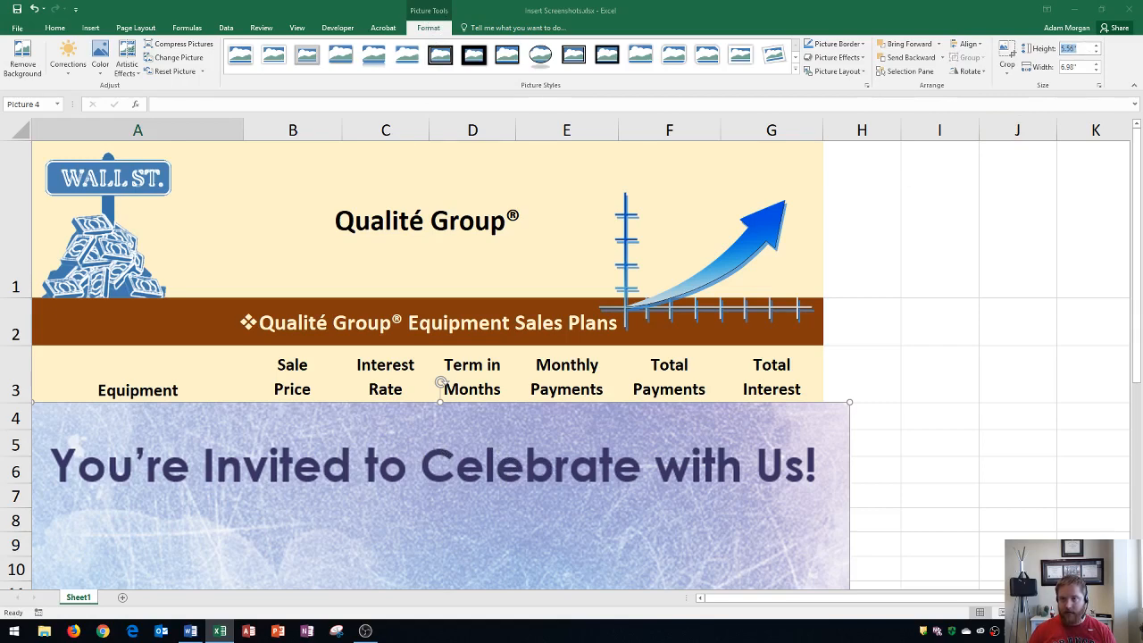
{"action": "scroll", "scroll_direction": "down", "scroll_amount": 3}
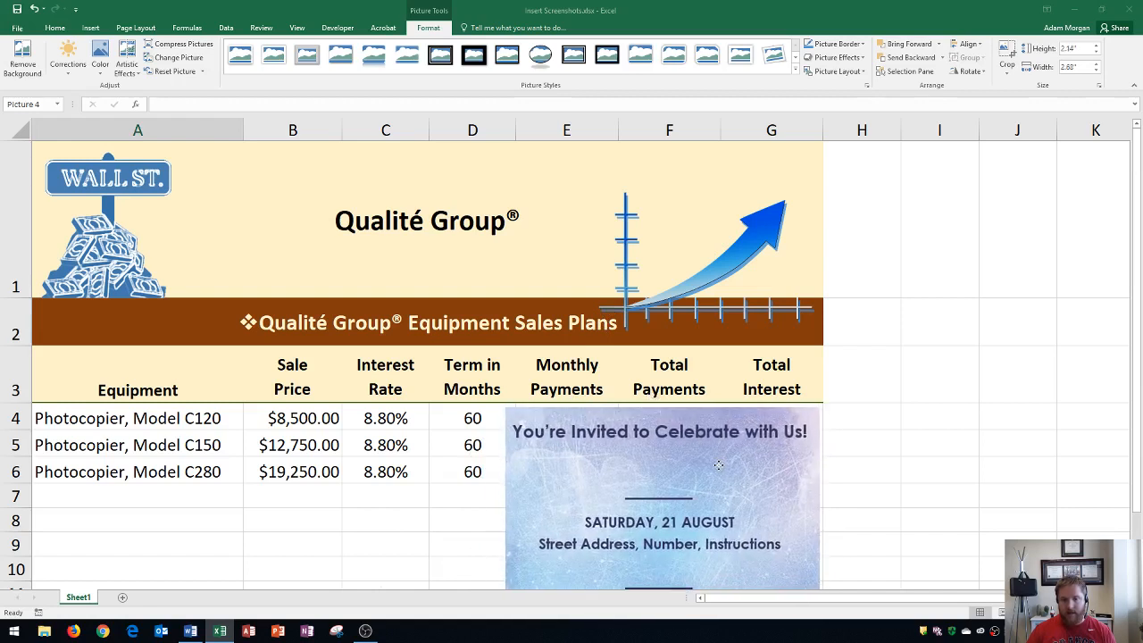
{"action": "left_click", "coordinate": [660, 464]}
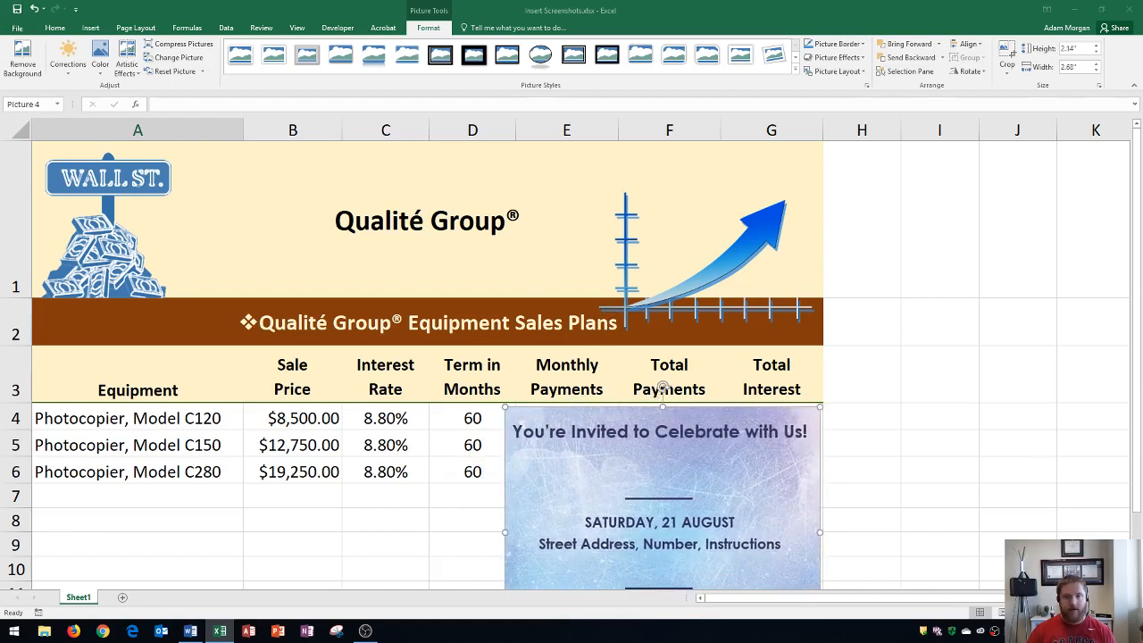